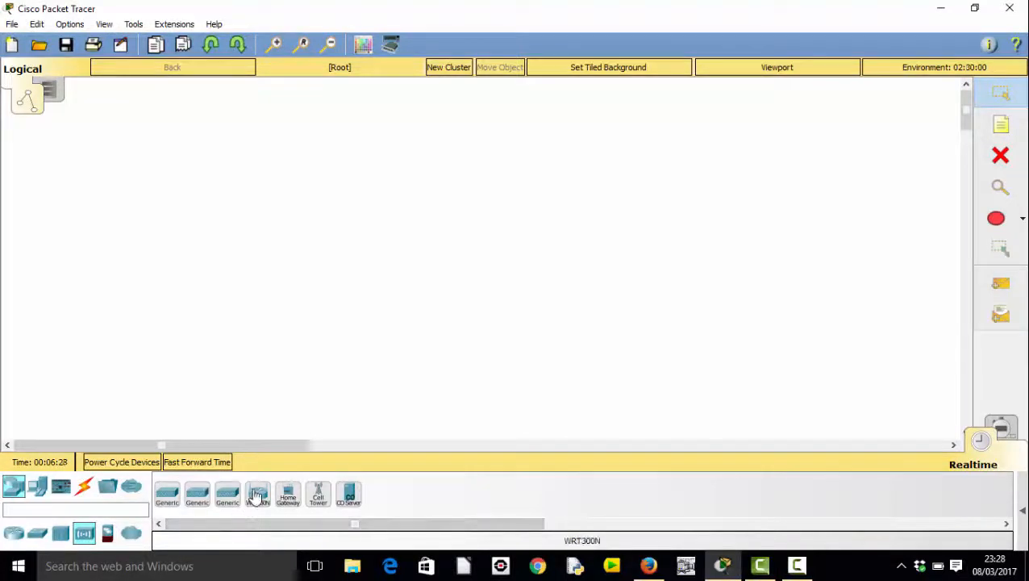
- Place a WRT300N router, PC4, PC5 and a laptop, and move the tablet above the router
left_click(487, 288)
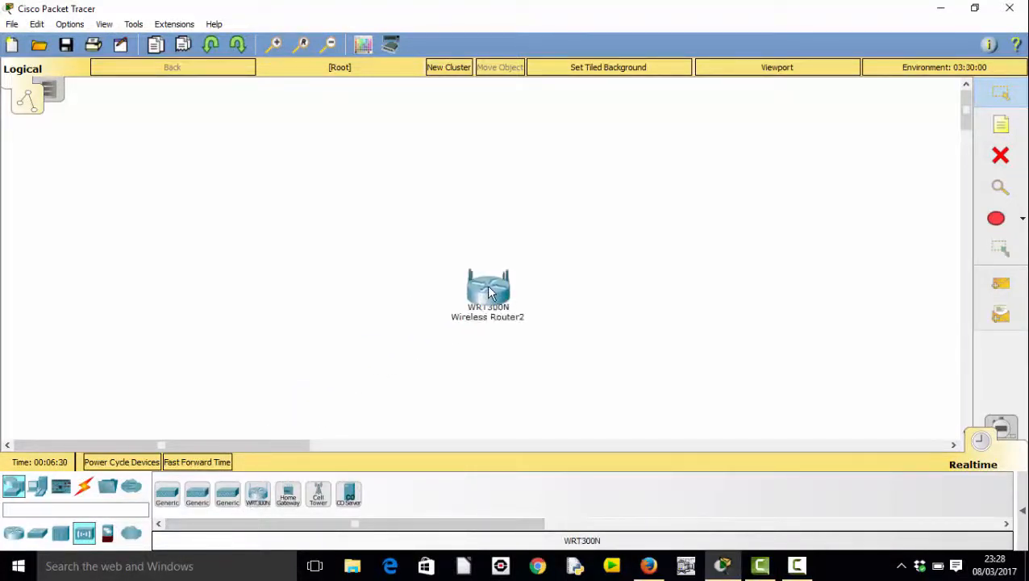
left_click(39, 486)
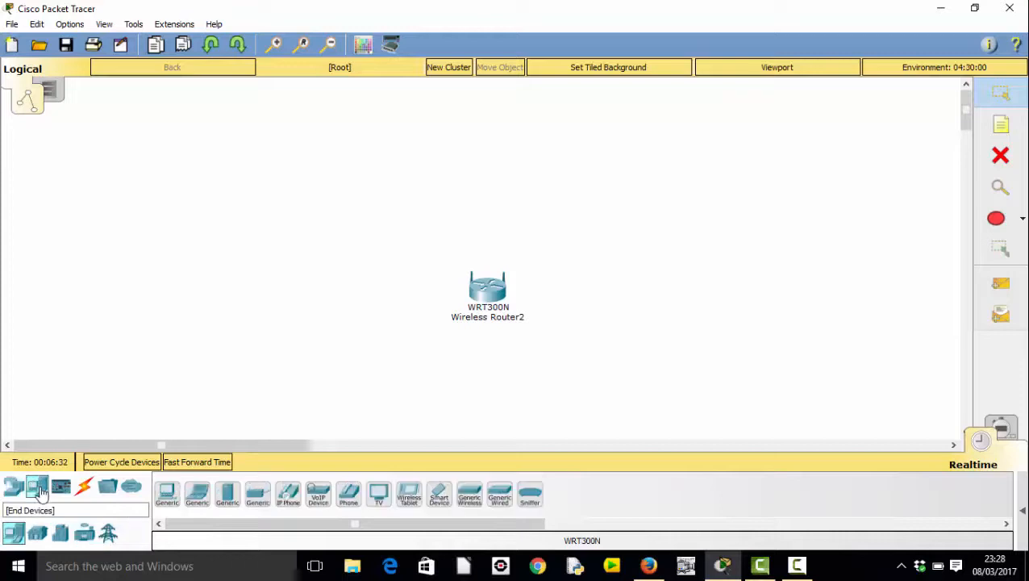
left_click(329, 162)
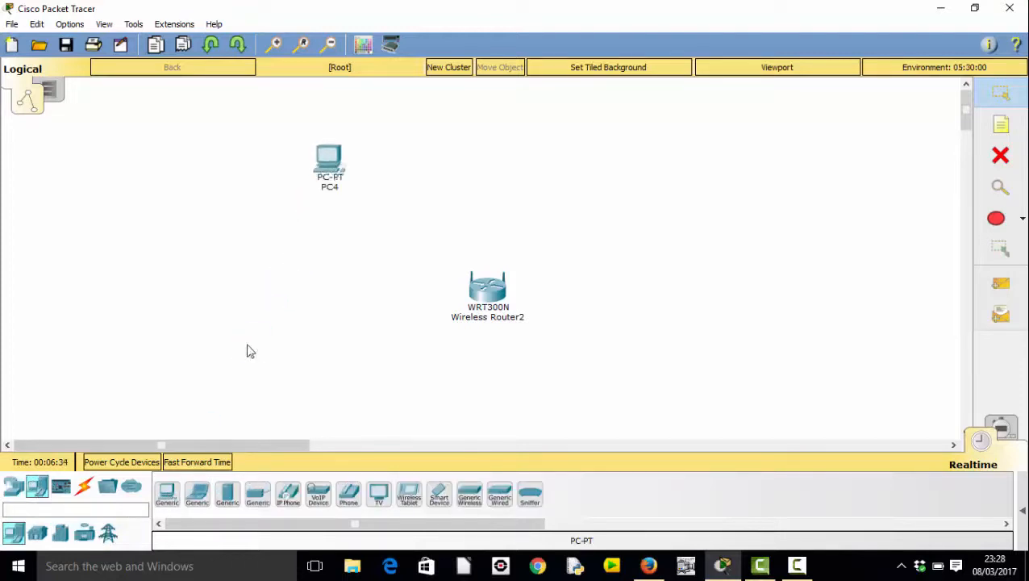
left_click(334, 218)
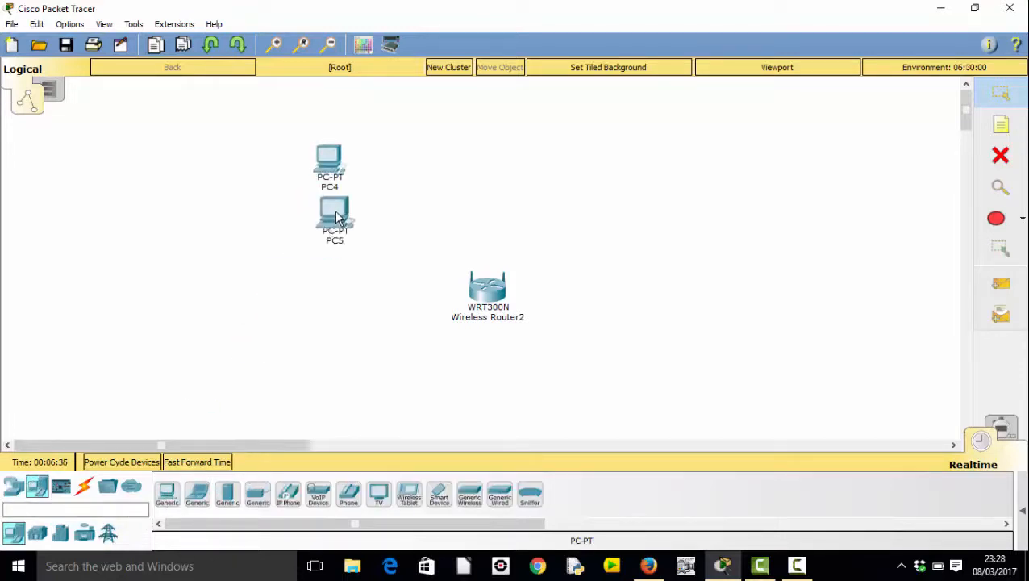
left_click(326, 283)
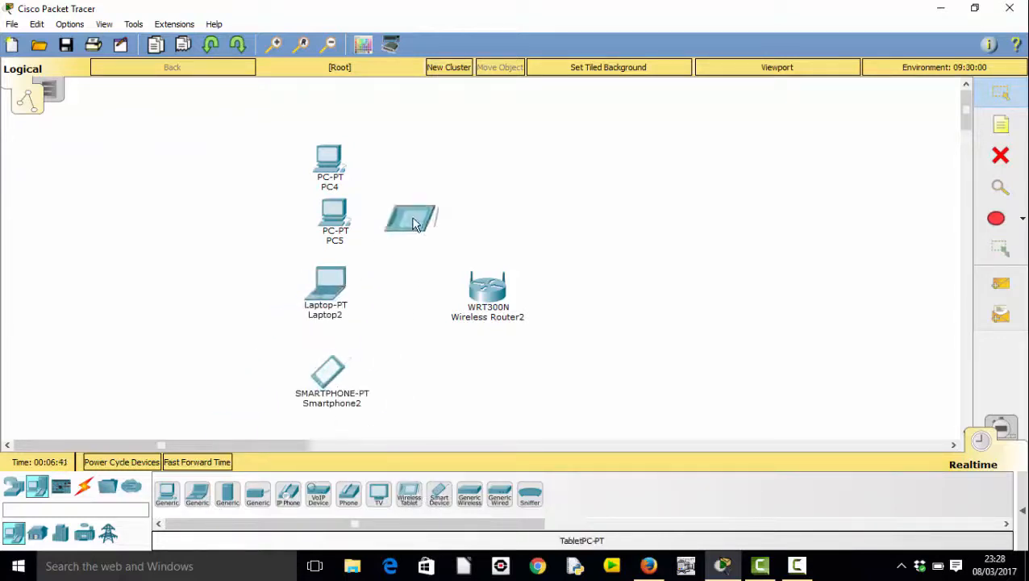
left_click_drag(411, 218, 424, 133)
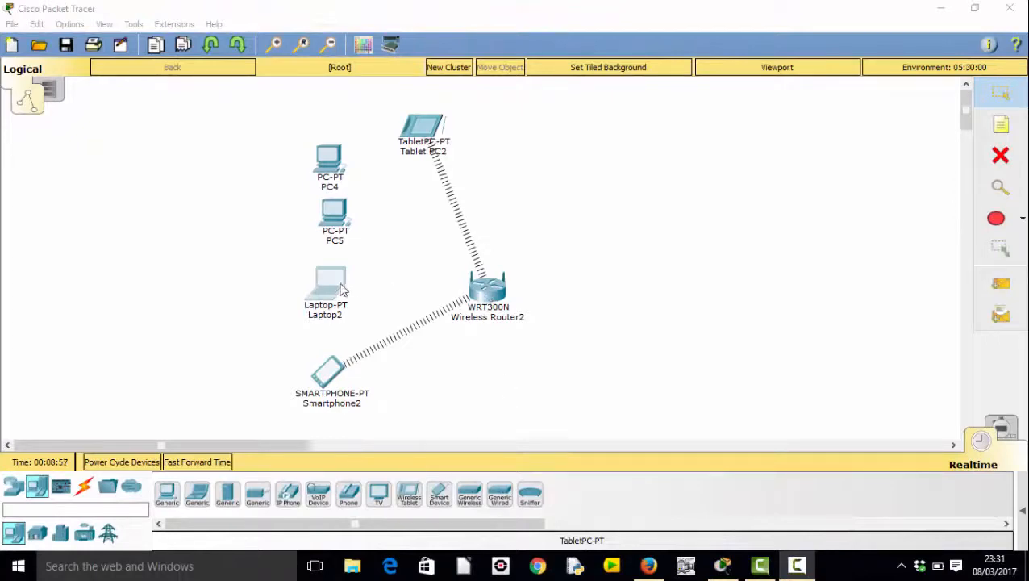
- Fit Laptop2 with the WPC300N wireless card so it links to the router
double_click(329, 278)
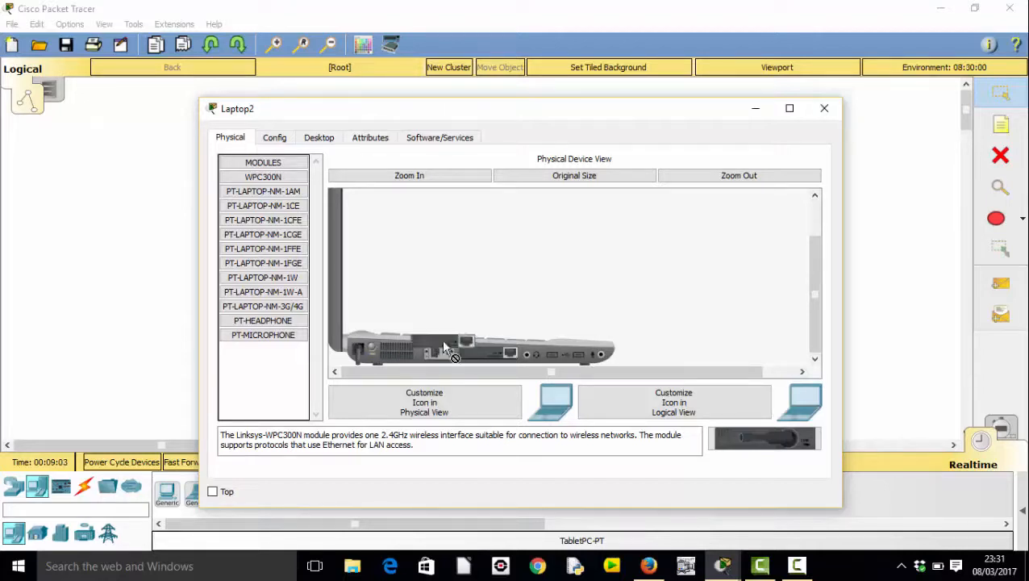
left_click(263, 177)
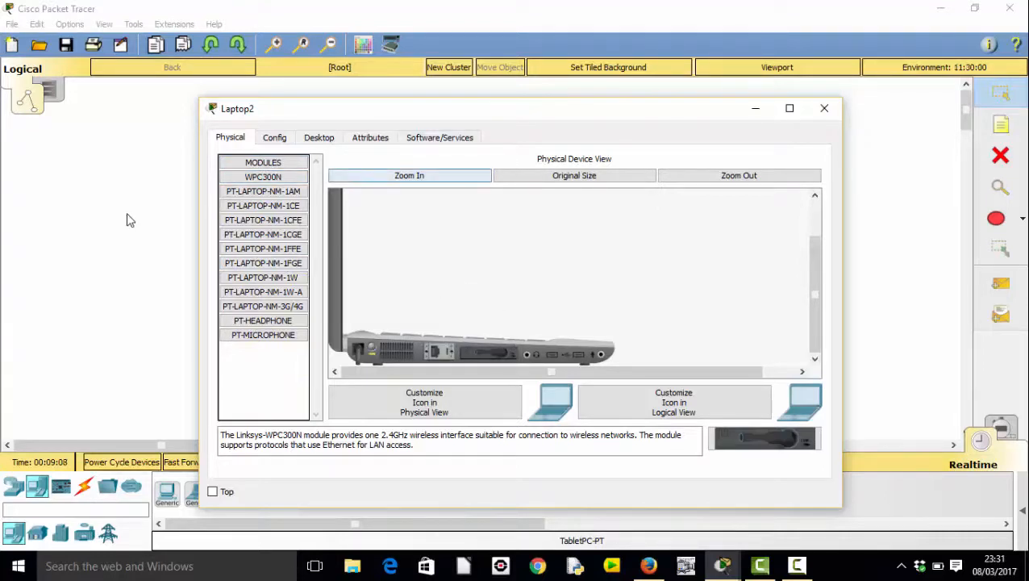
left_click(824, 107)
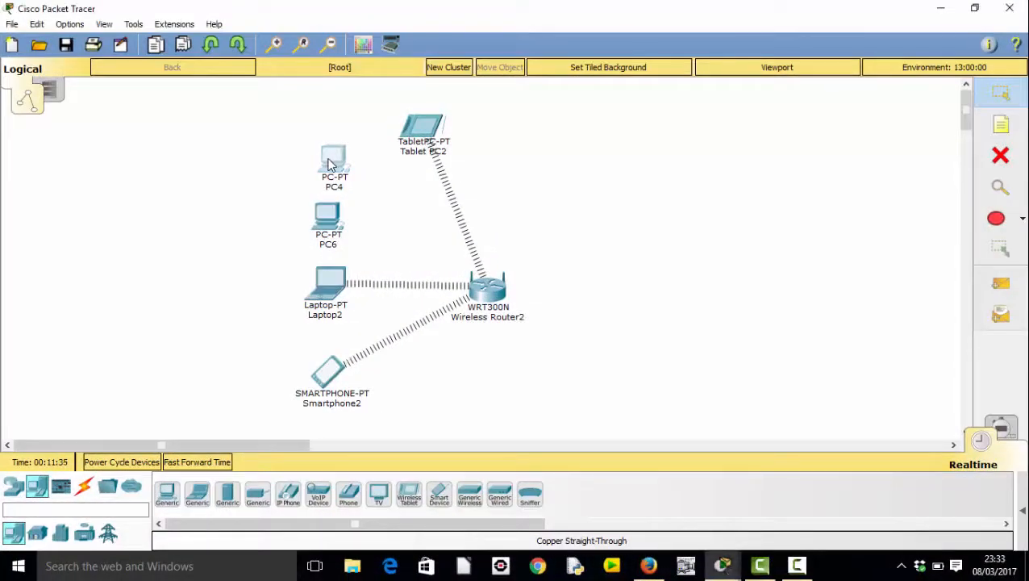
- Open and close PC4's and the router's device windows
double_click(334, 161)
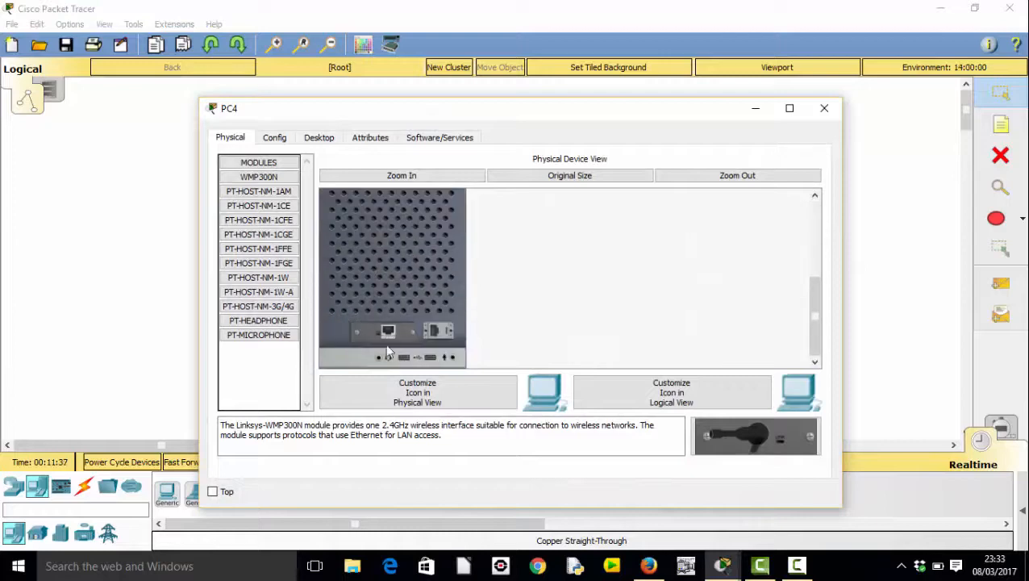
left_click(823, 107)
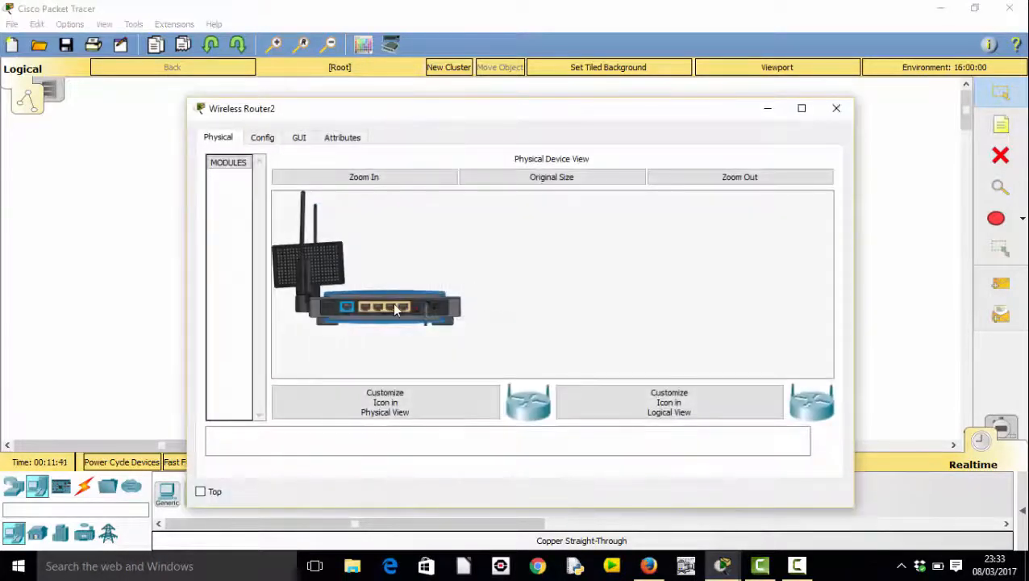
left_click(836, 107)
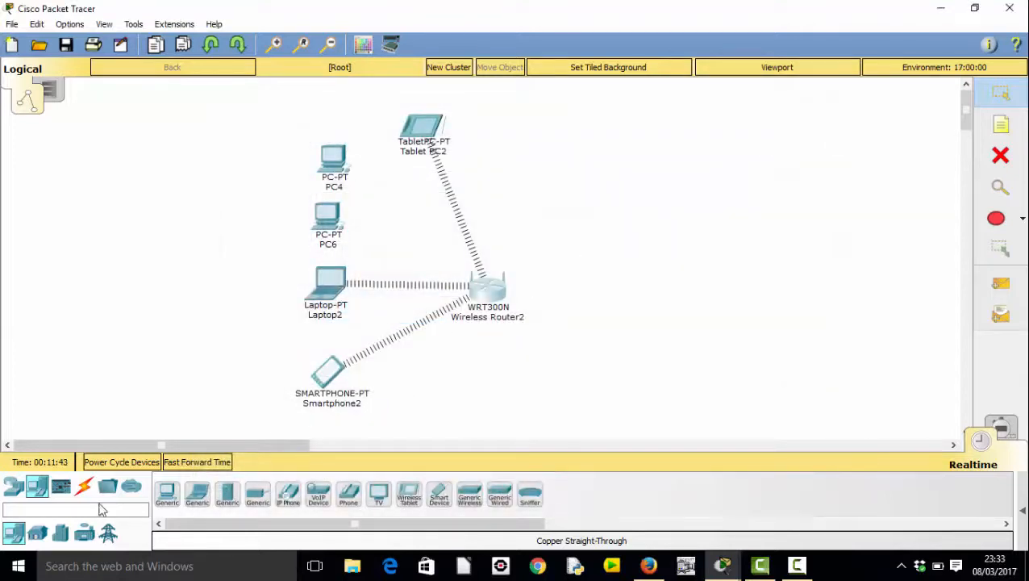
- Cable PC4 to router Ethernet 1 with copper straight-through, then start PC6's cable
left_click(83, 485)
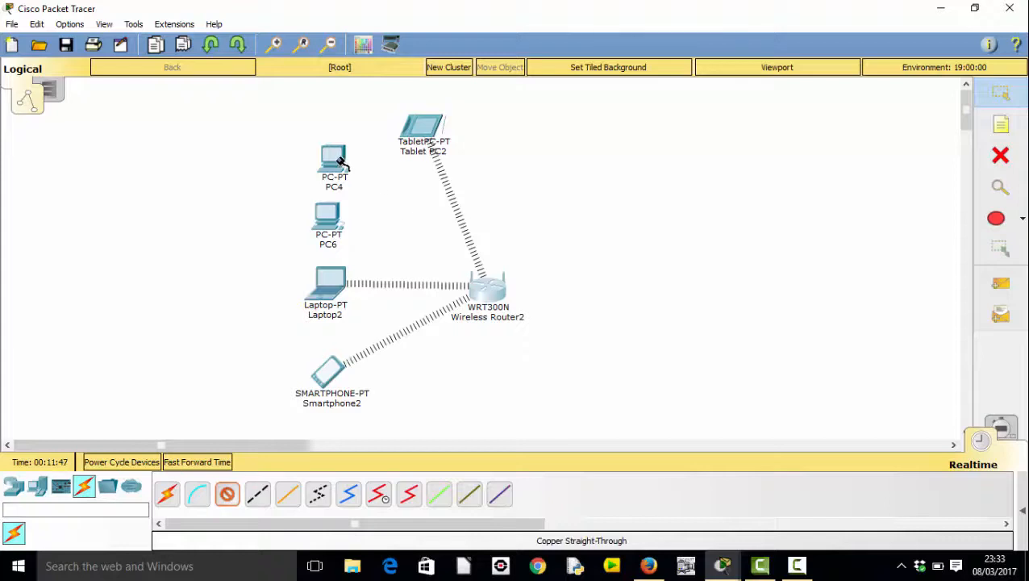
mouse_move(374, 217)
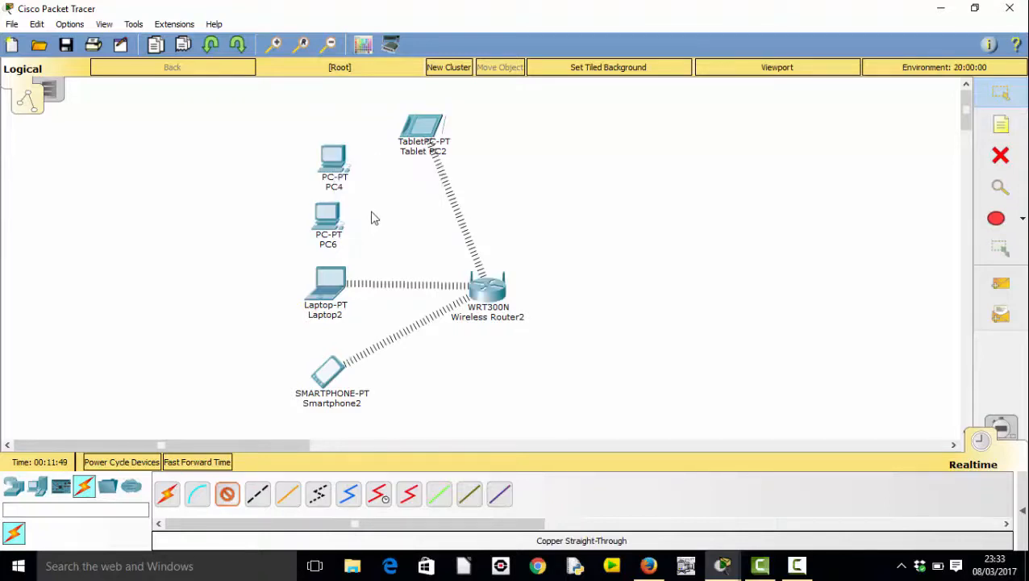
left_click(487, 283)
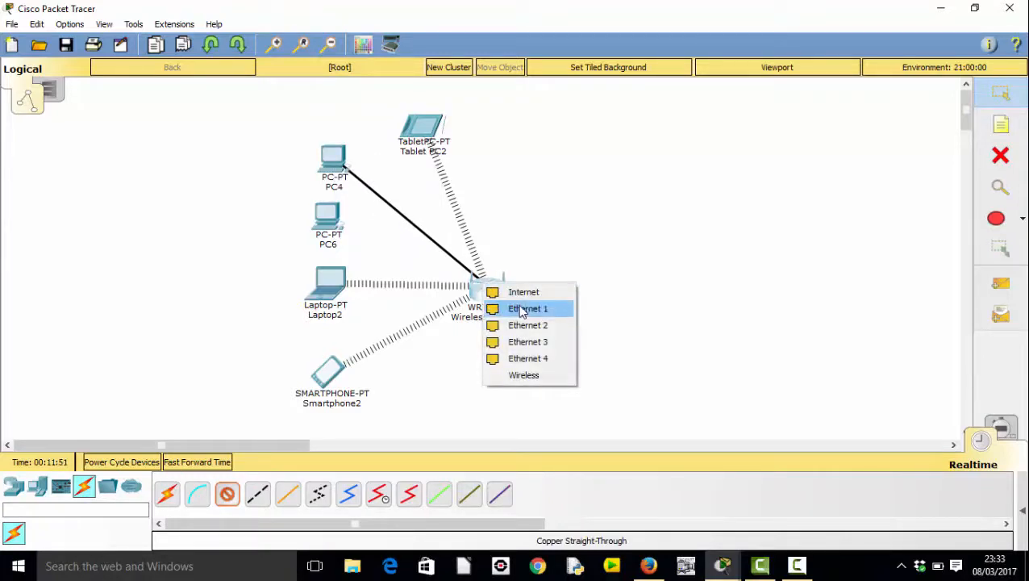
left_click(527, 308)
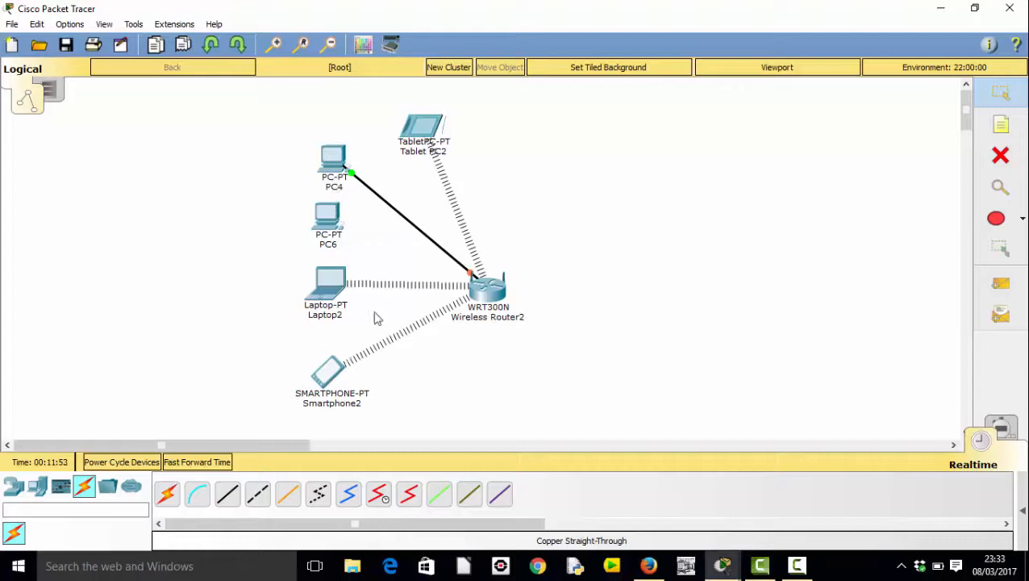
left_click(327, 218)
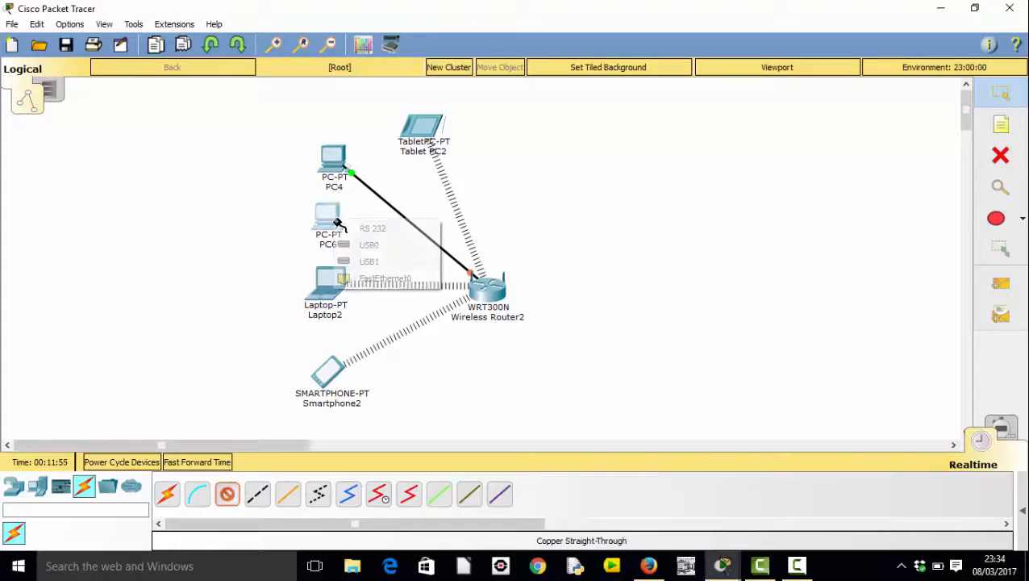
- Open CASBIT.pkz and delete the ISP cluster, prompting the uncluster confirmation
left_click(384, 277)
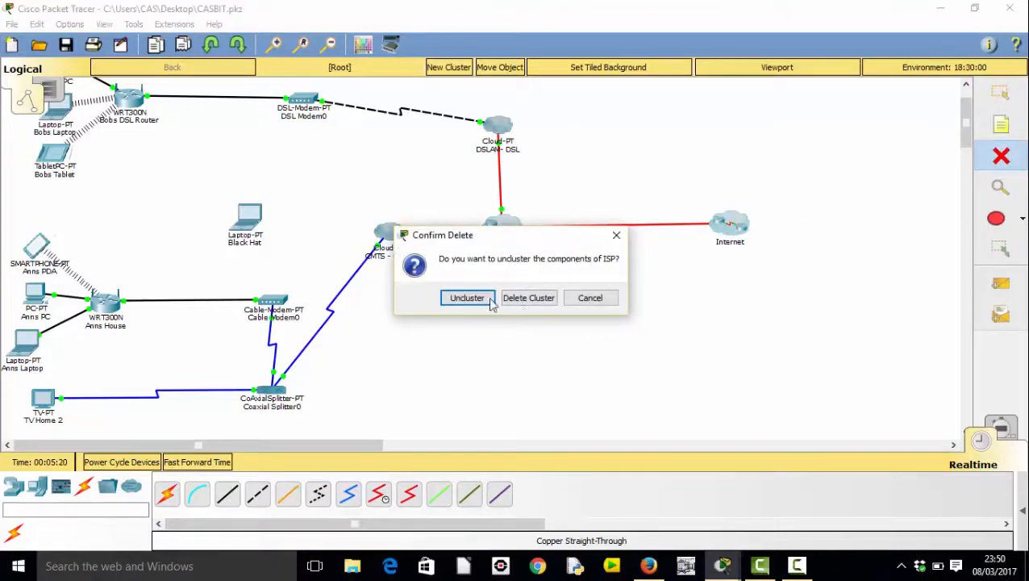
- Uncluster both the ISP and the Internet clusters into their devices
left_click(467, 297)
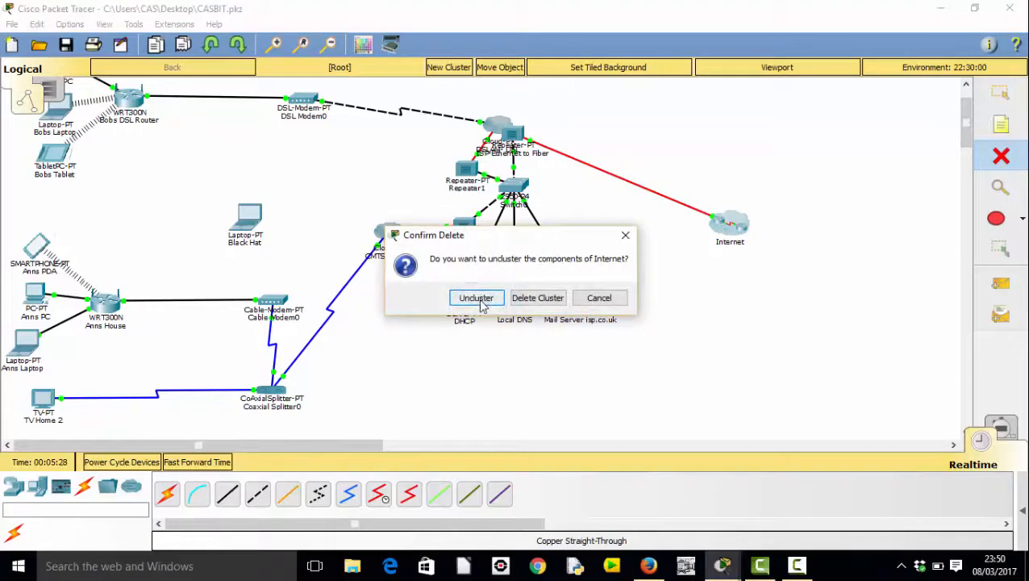
left_click(476, 297)
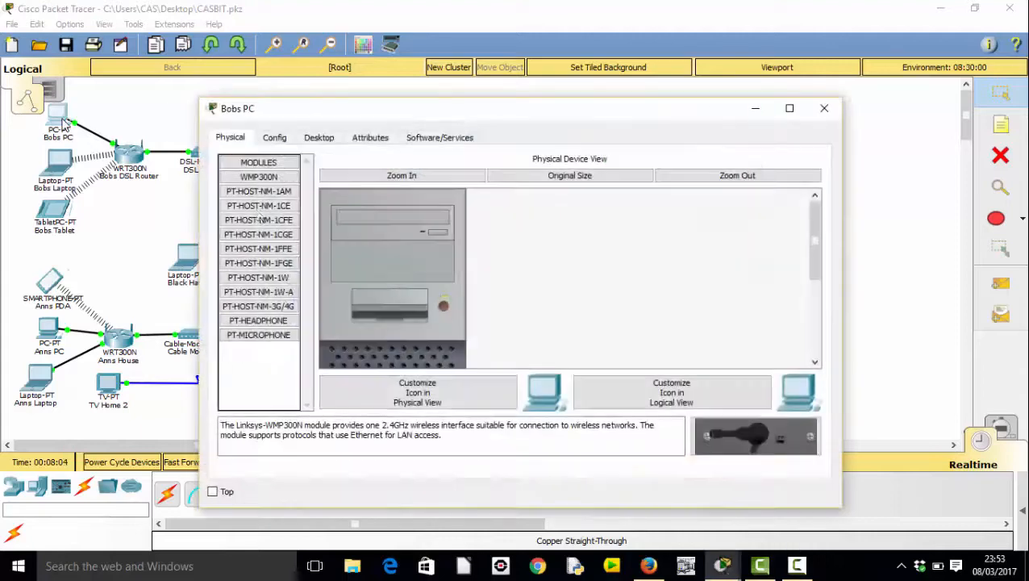
left_click(319, 137)
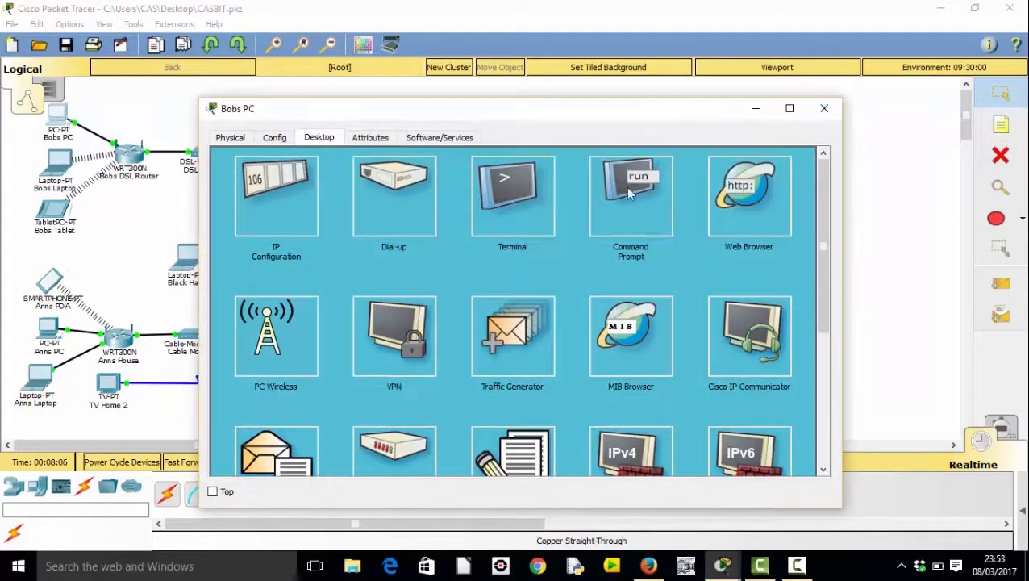
left_click(748, 193)
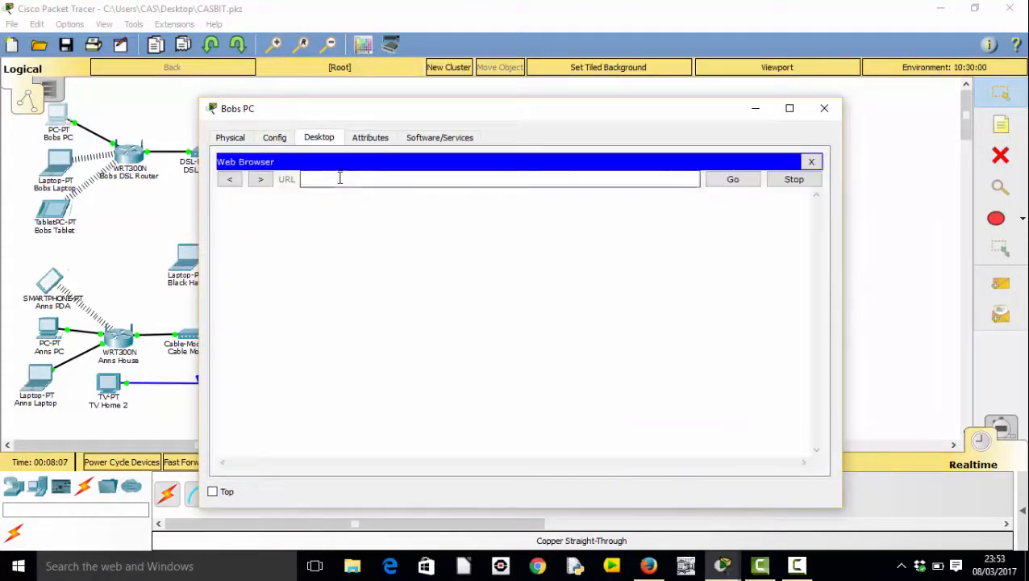
type("www.")
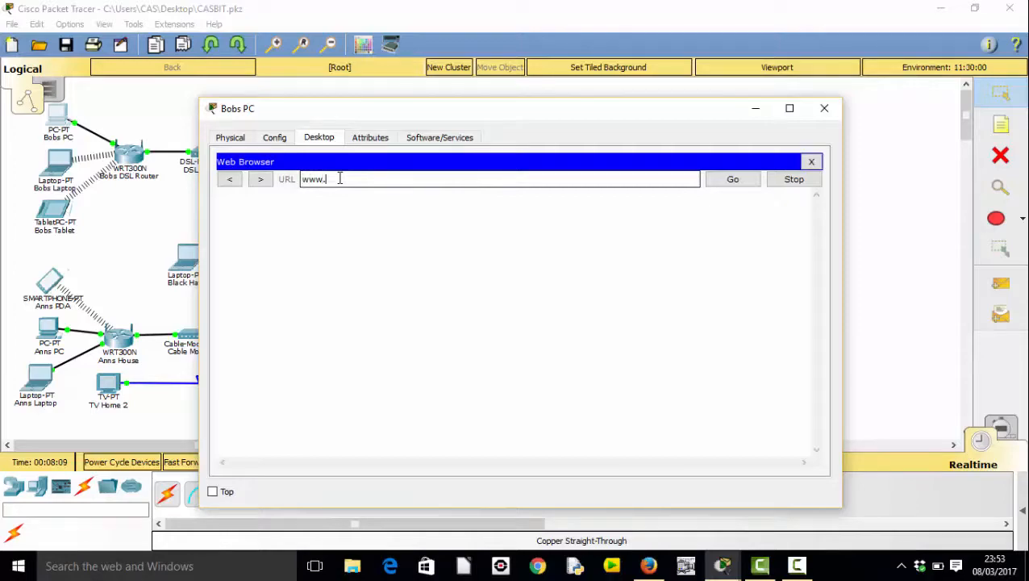
left_click(731, 178)
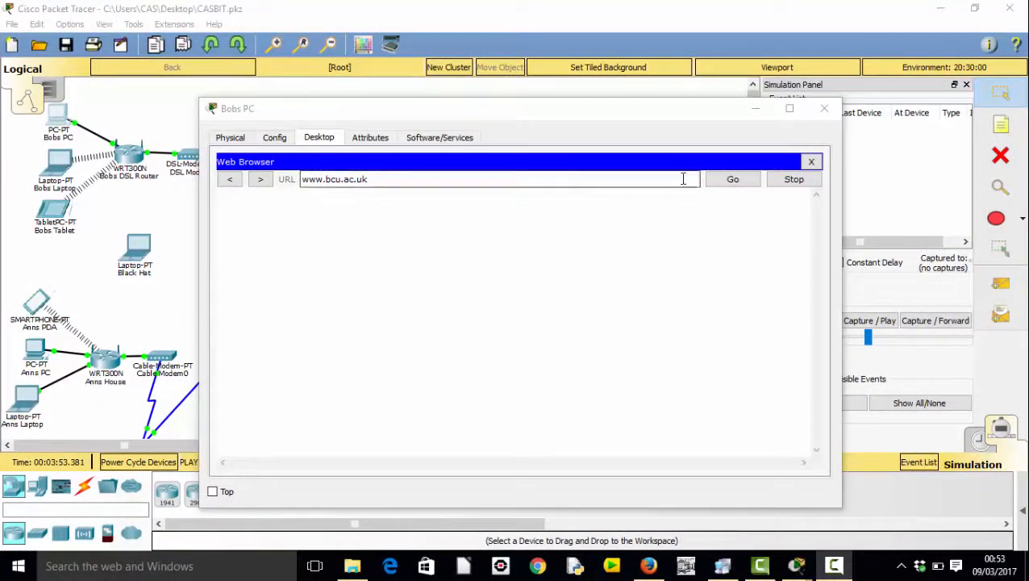
left_click(733, 178)
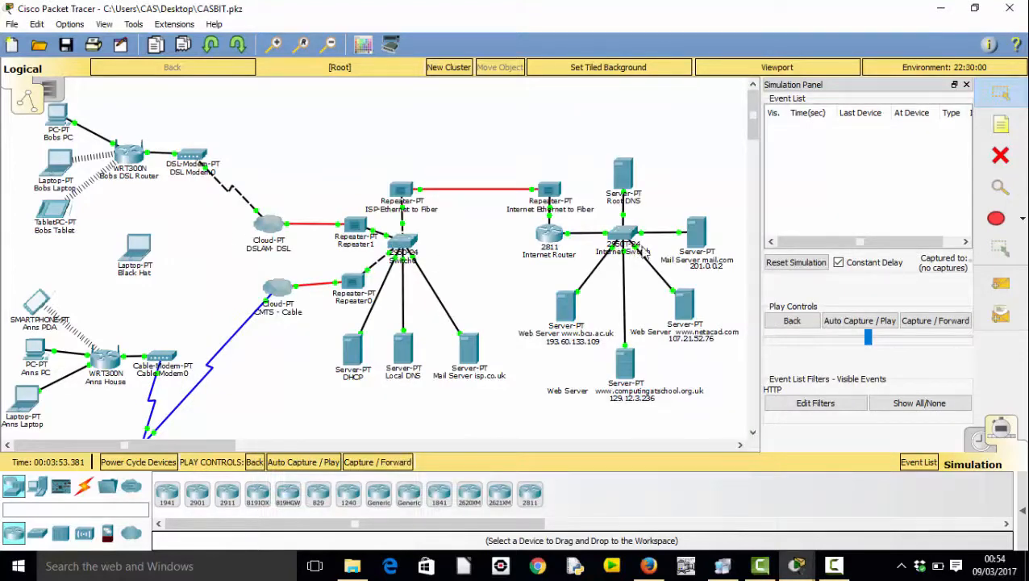
left_click(935, 320)
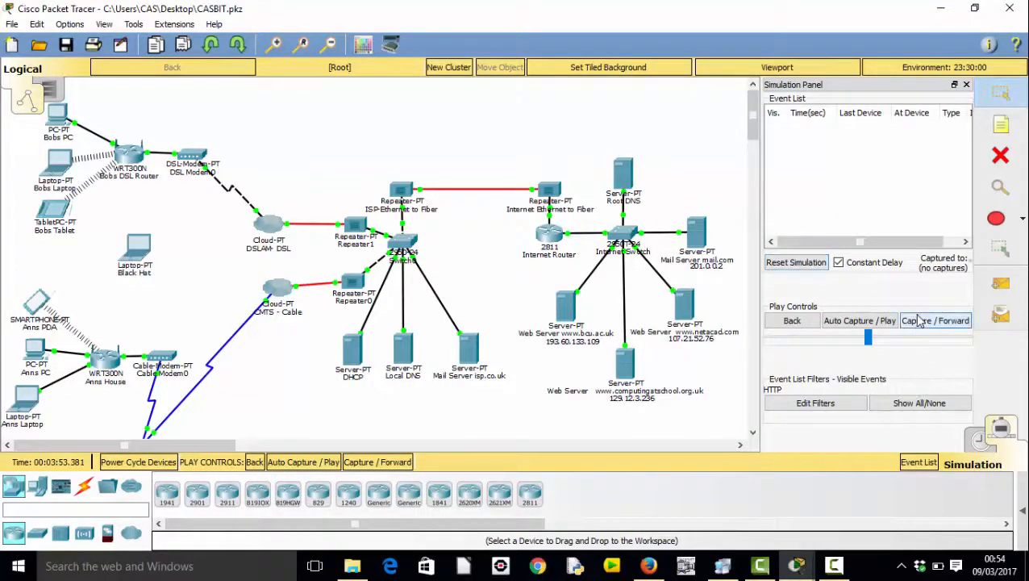
left_click(936, 320)
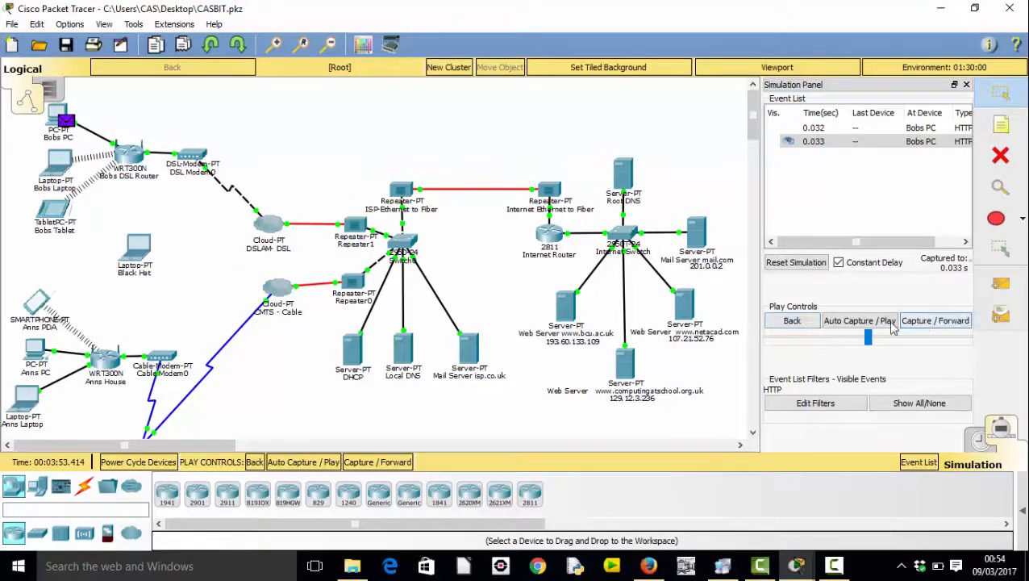
left_click(860, 321)
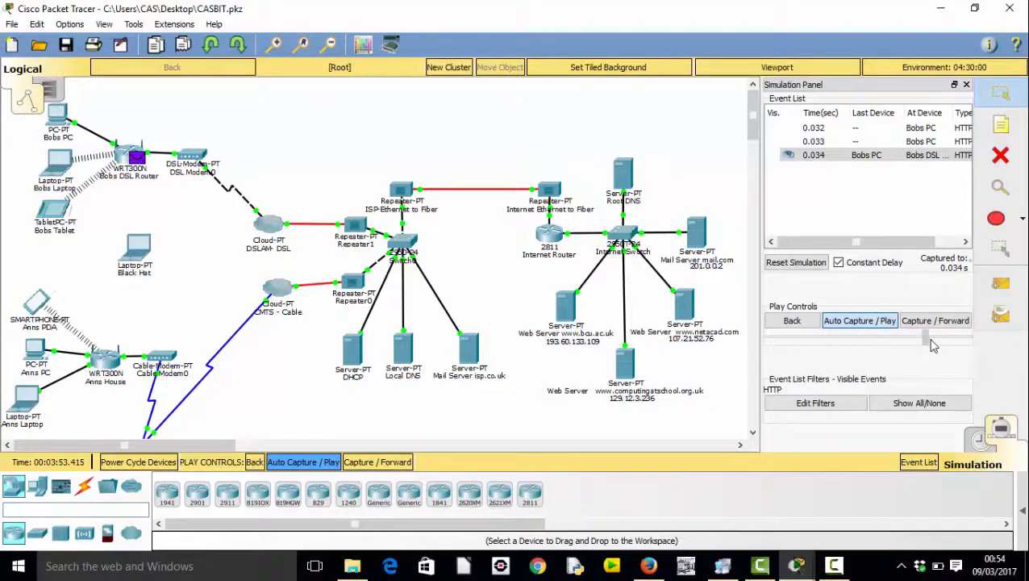
- Speed up playback as the HTTP request reaches the web server and returns
left_click(935, 320)
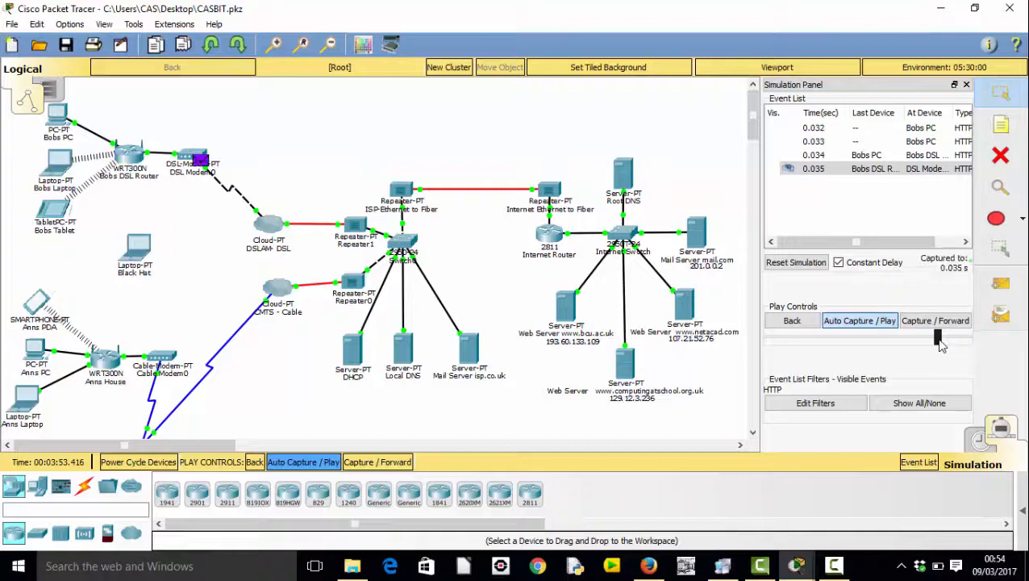
left_click(934, 320)
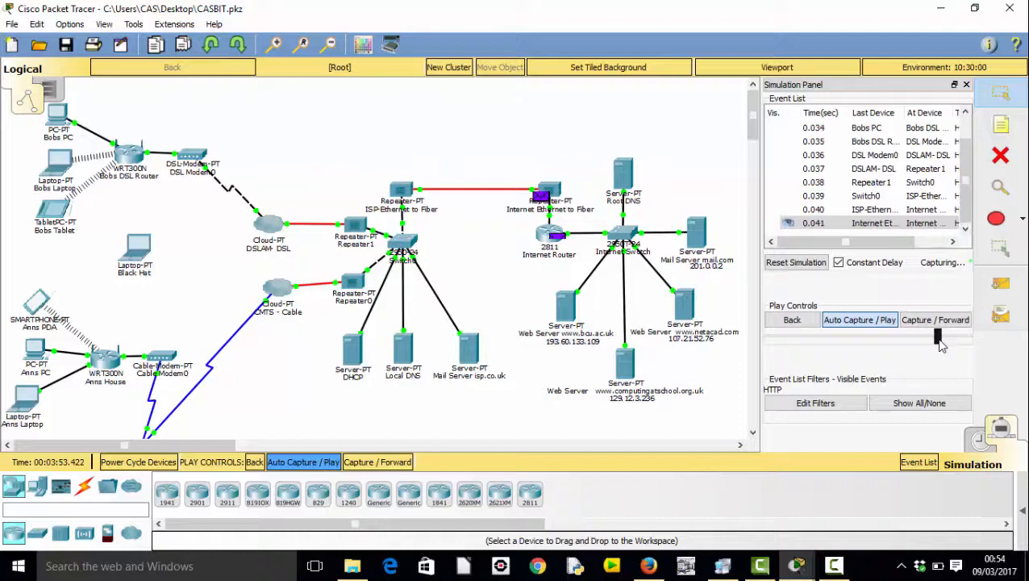
left_click(935, 319)
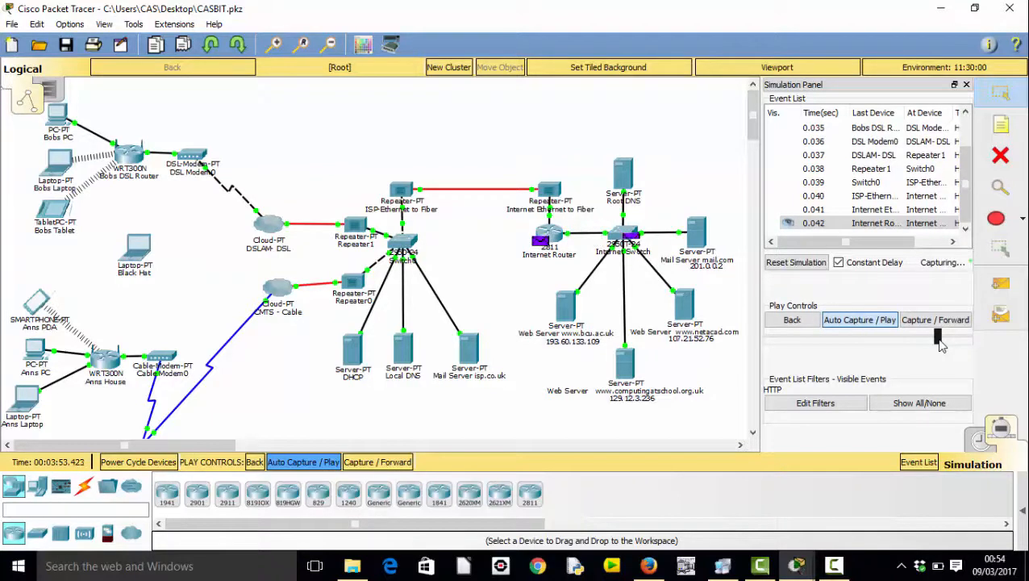
left_click(934, 320)
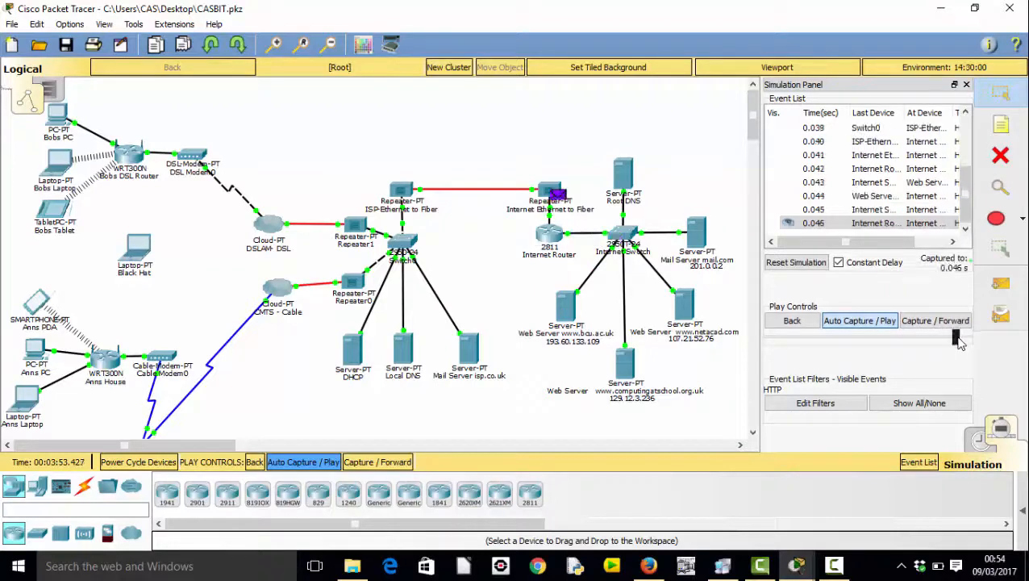
left_click(935, 320)
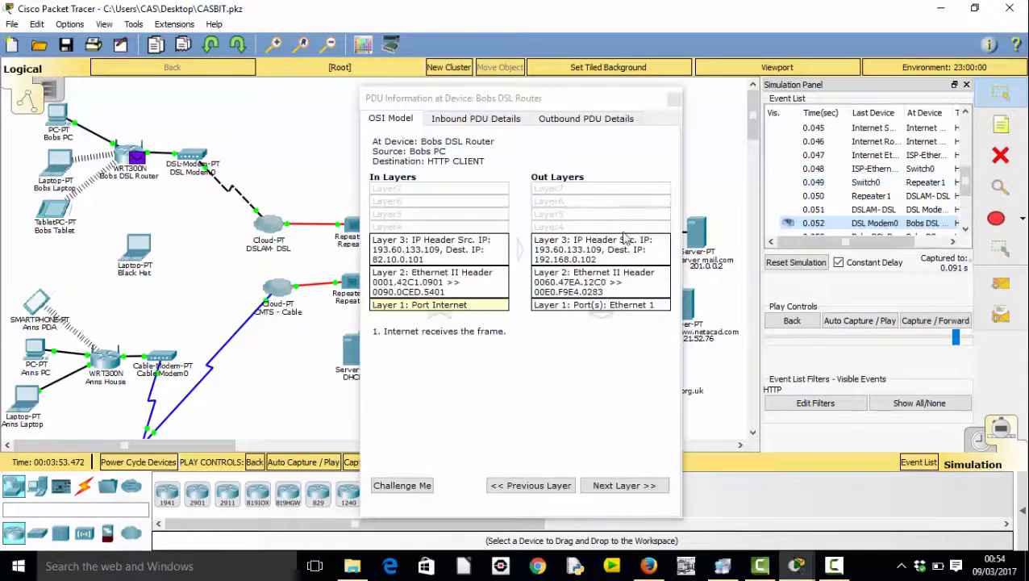
- Inspect the incoming frame's header fields at Bob's DSL router
left_click(475, 119)
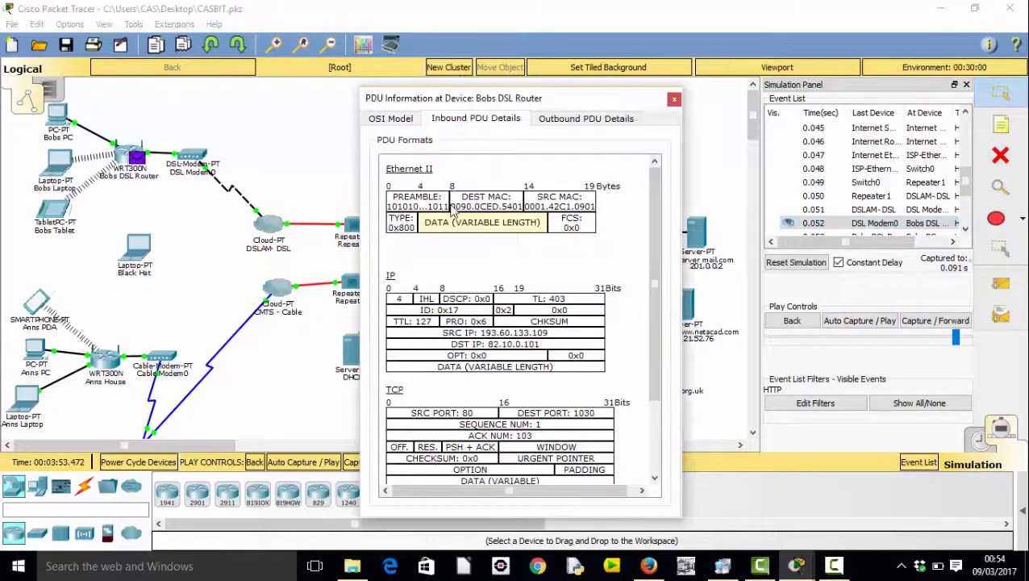
scroll("down", 3)
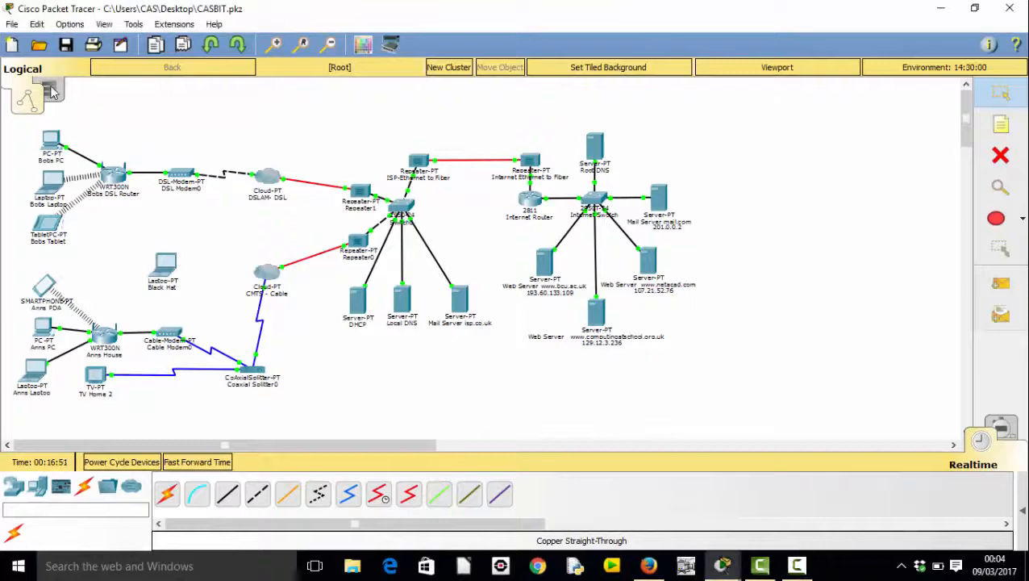
- In physical view, visit the Internet server racks, then Home City, Ann's House and closet
left_click(47, 89)
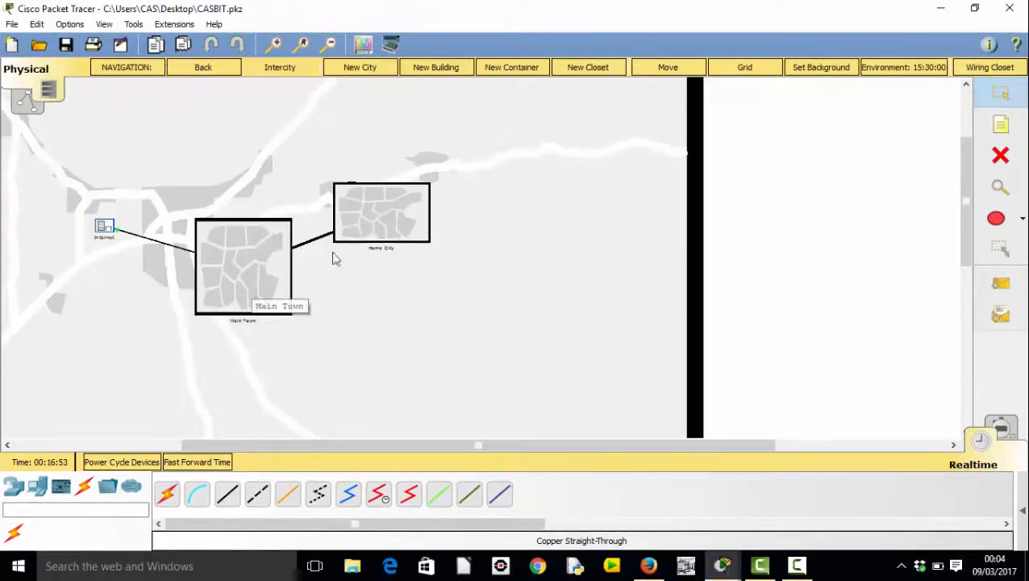
mouse_move(104, 234)
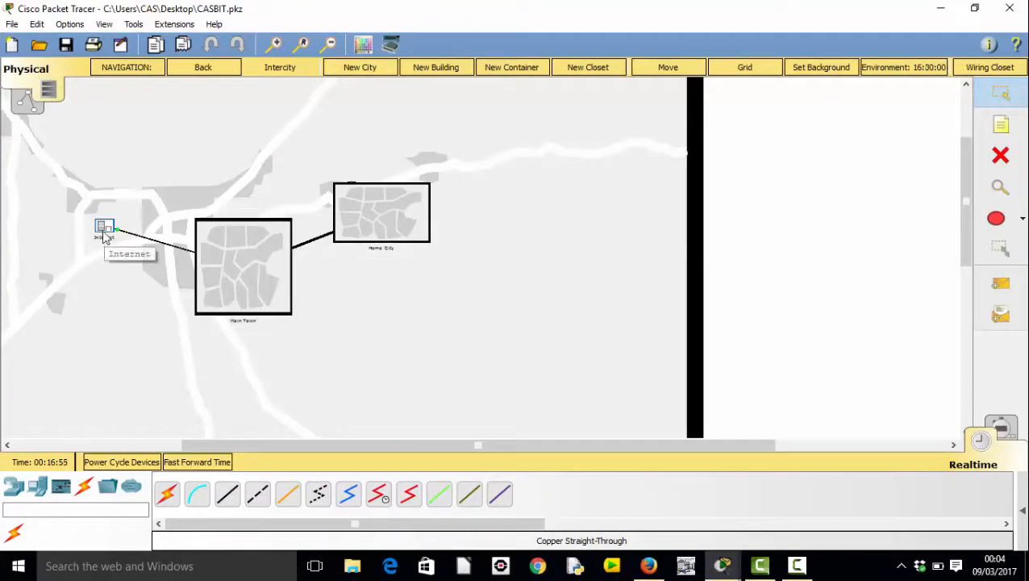
double_click(104, 226)
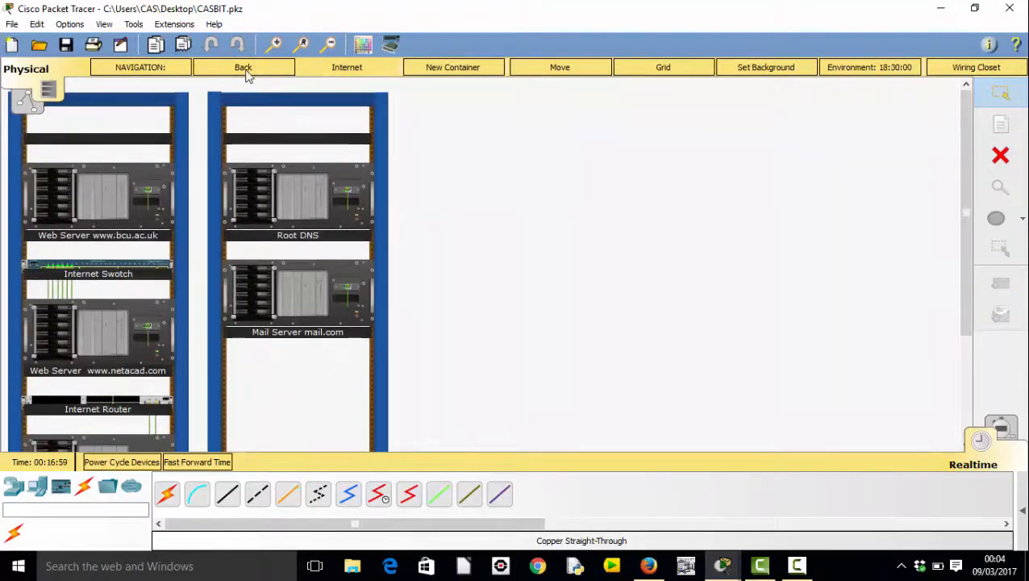
left_click(243, 67)
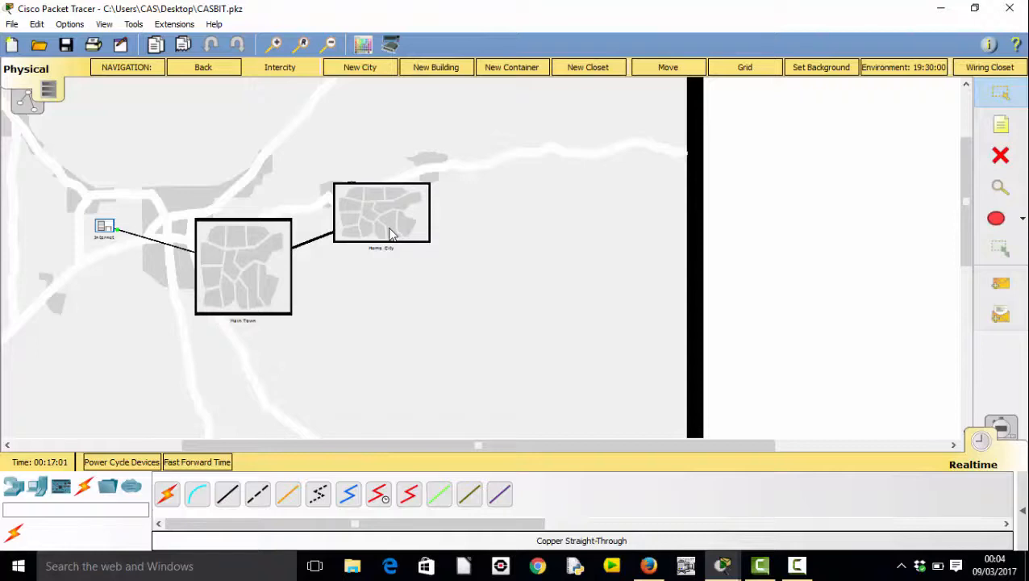
double_click(380, 212)
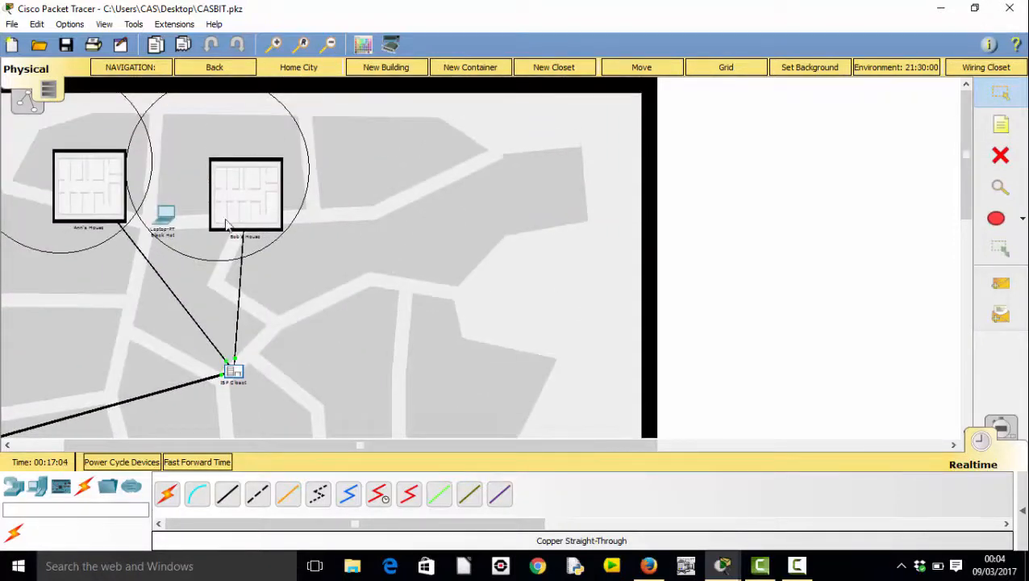
mouse_move(115, 201)
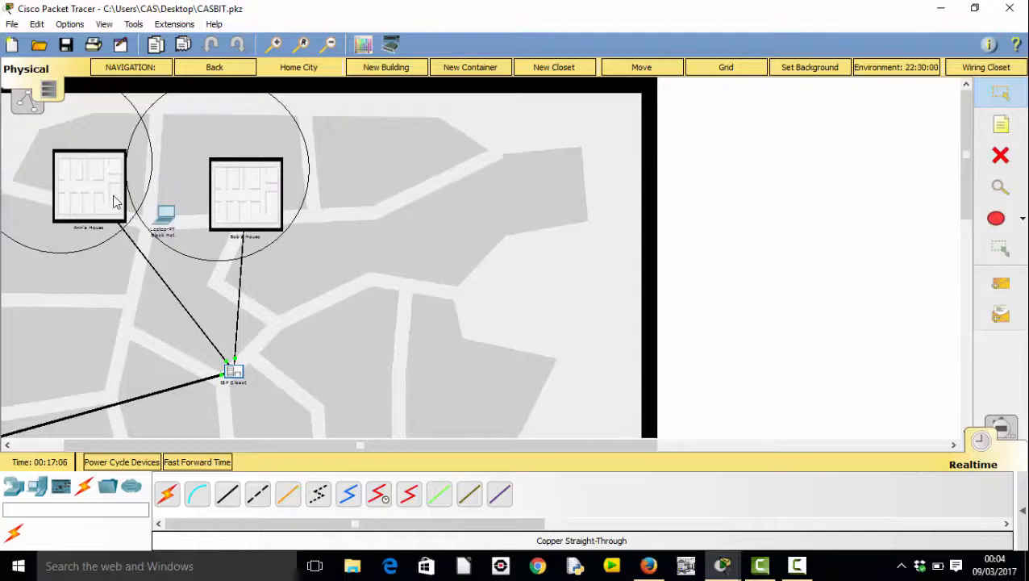
double_click(88, 186)
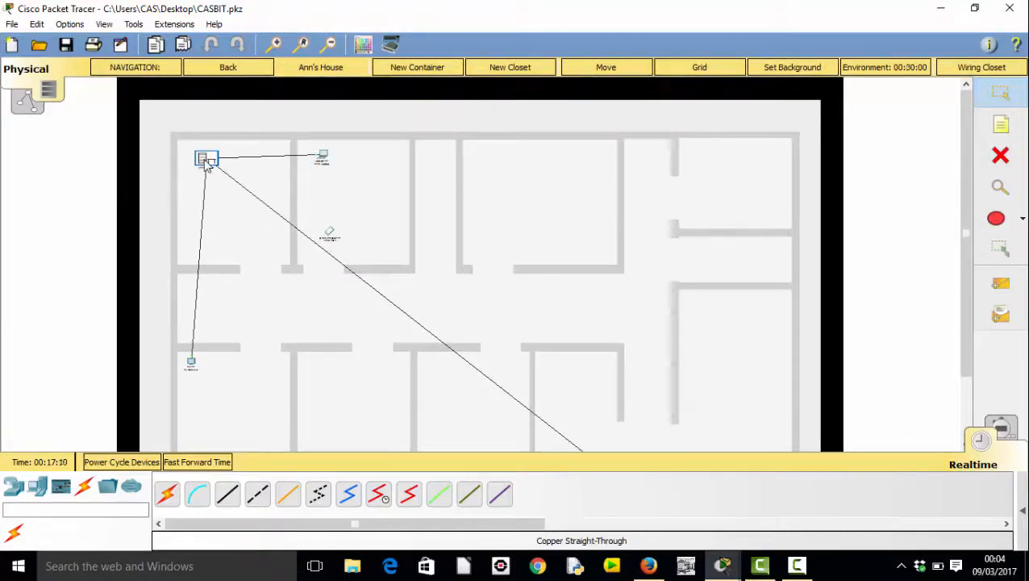
double_click(206, 158)
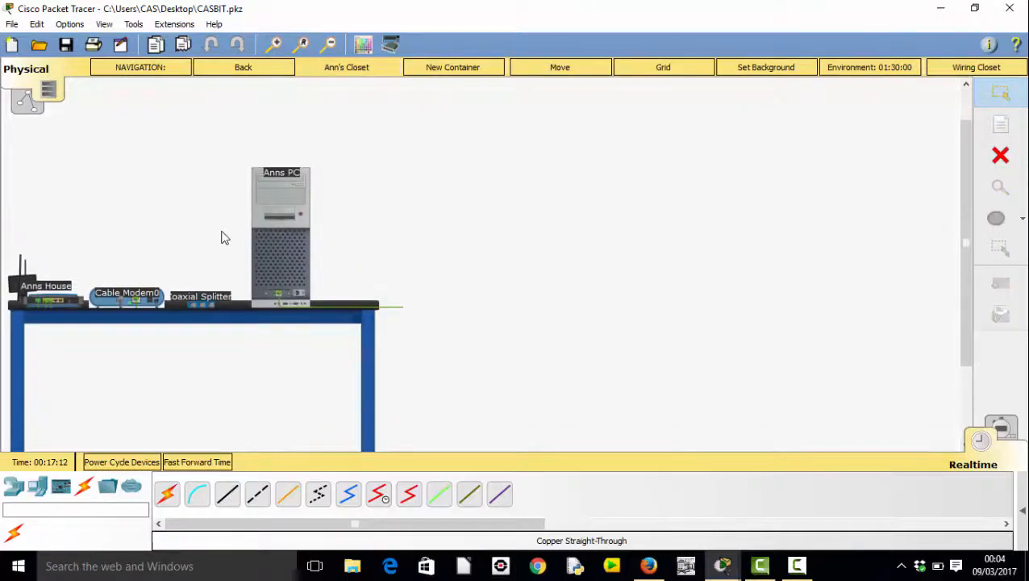